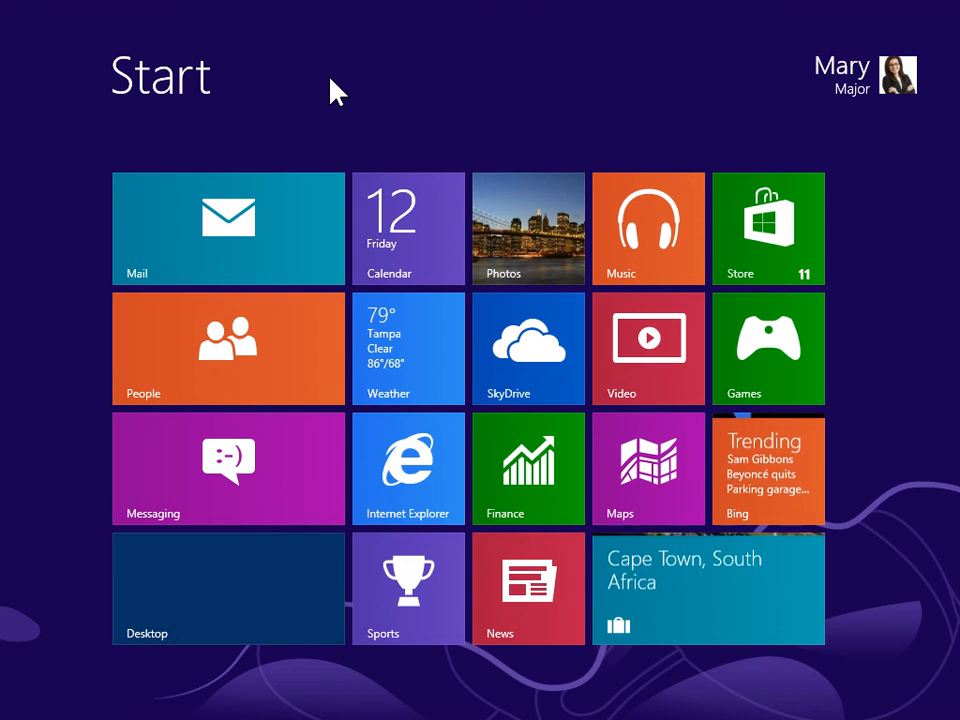
{"action": "mouse_move", "coordinate": [950, 16]}
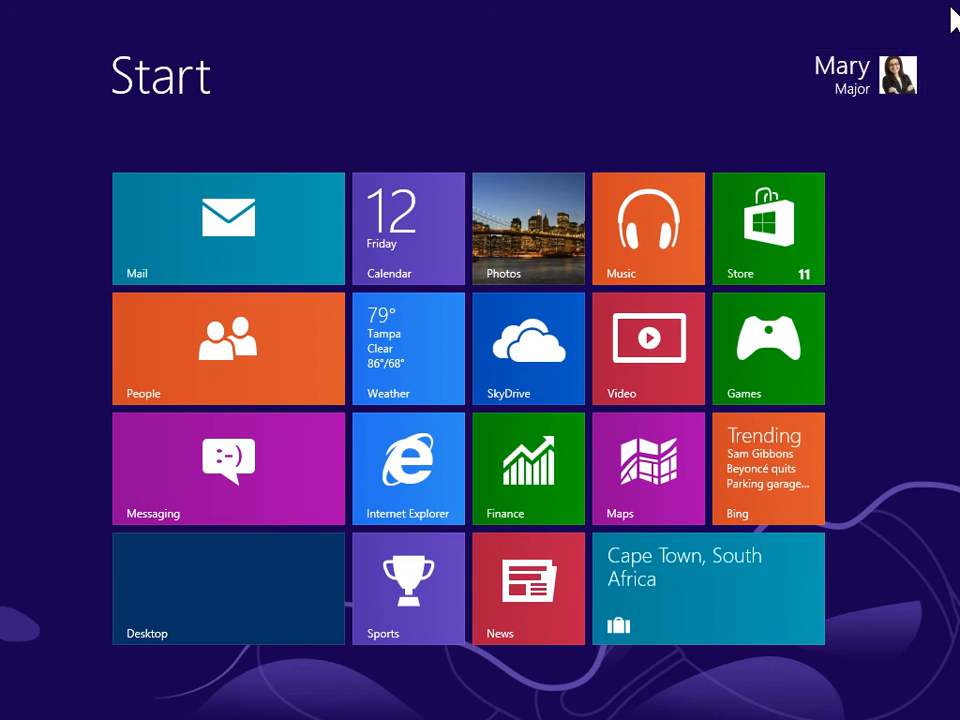
{"action": "mouse_move", "coordinate": [950, 16]}
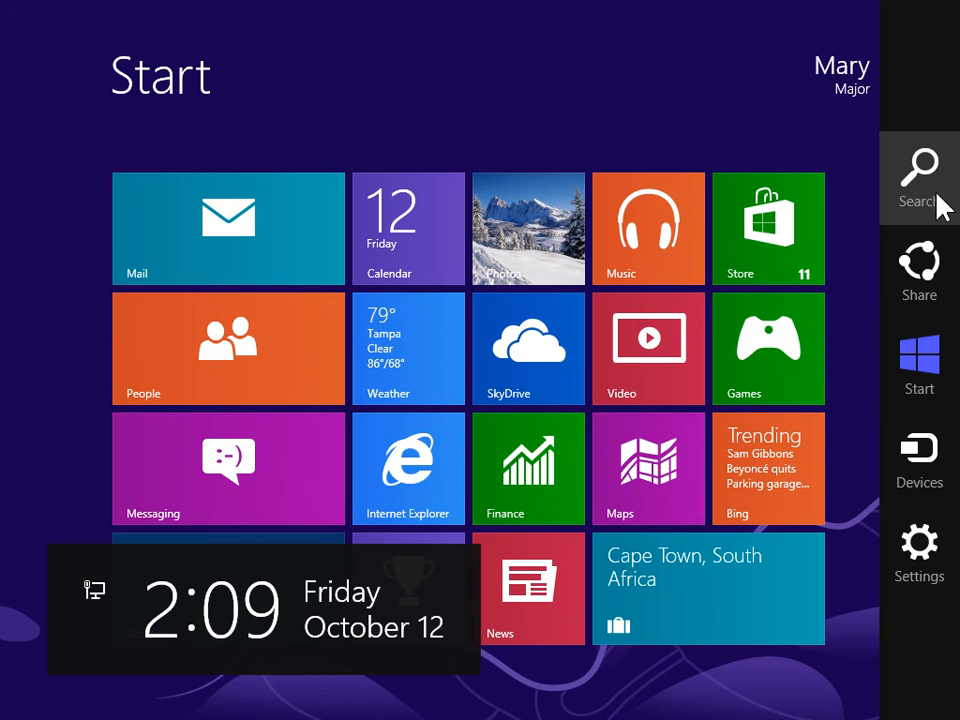
Show the full Apps list via the Charms bar Search
{"action": "left_click", "coordinate": [918, 164]}
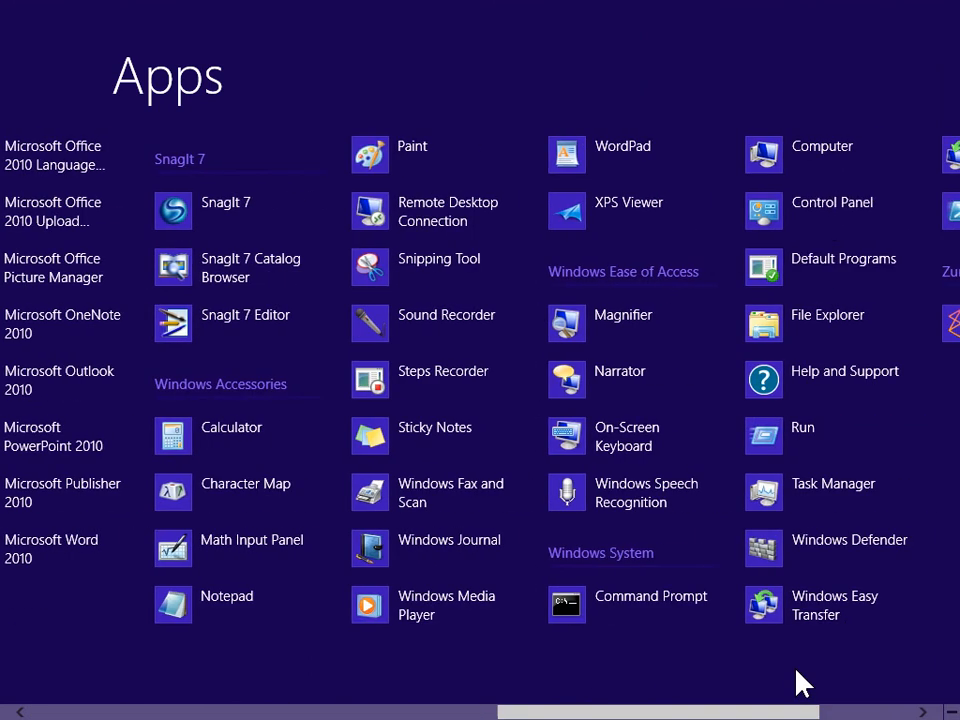
Reach the Speech Recognition page through Control Panel's Ease of Access
{"action": "left_click", "coordinate": [832, 202]}
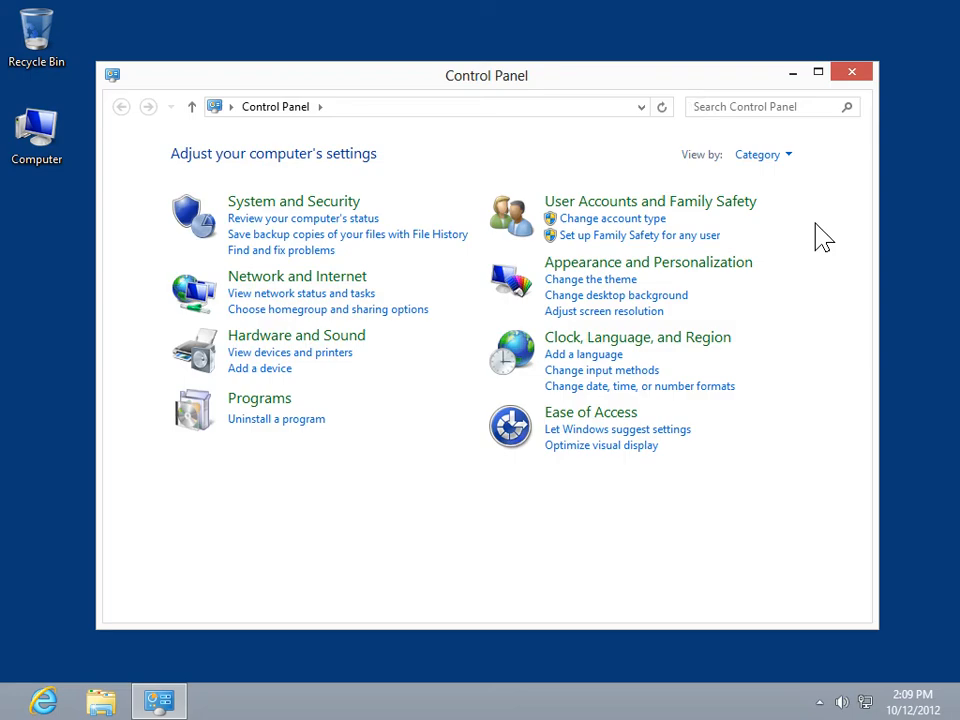
{"action": "left_click", "coordinate": [590, 412]}
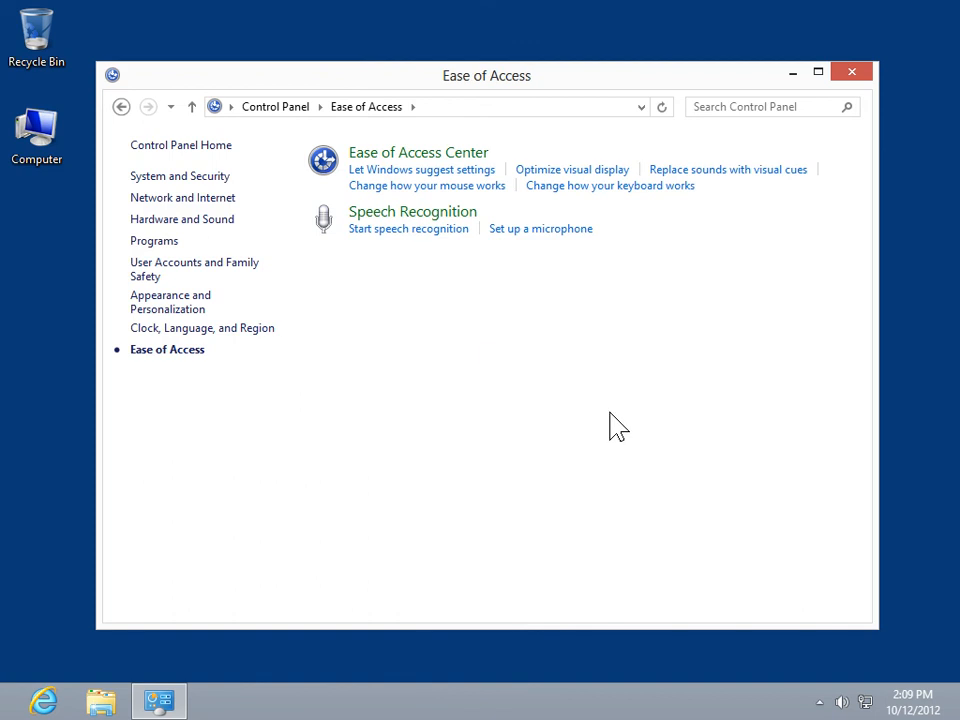
{"action": "mouse_move", "coordinate": [460, 220]}
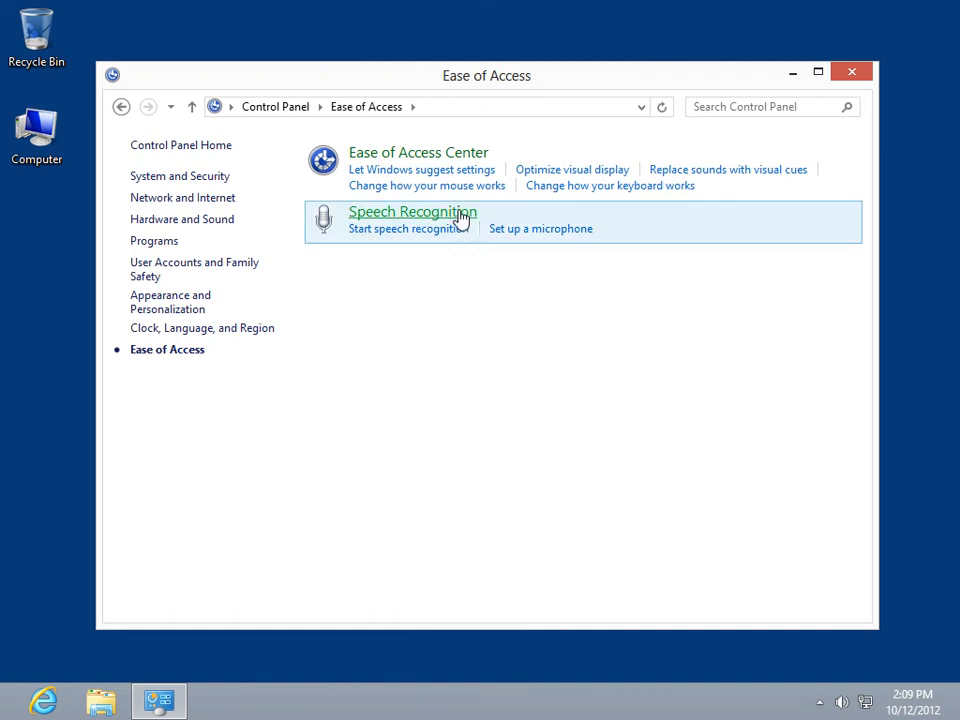
{"action": "left_click", "coordinate": [412, 212]}
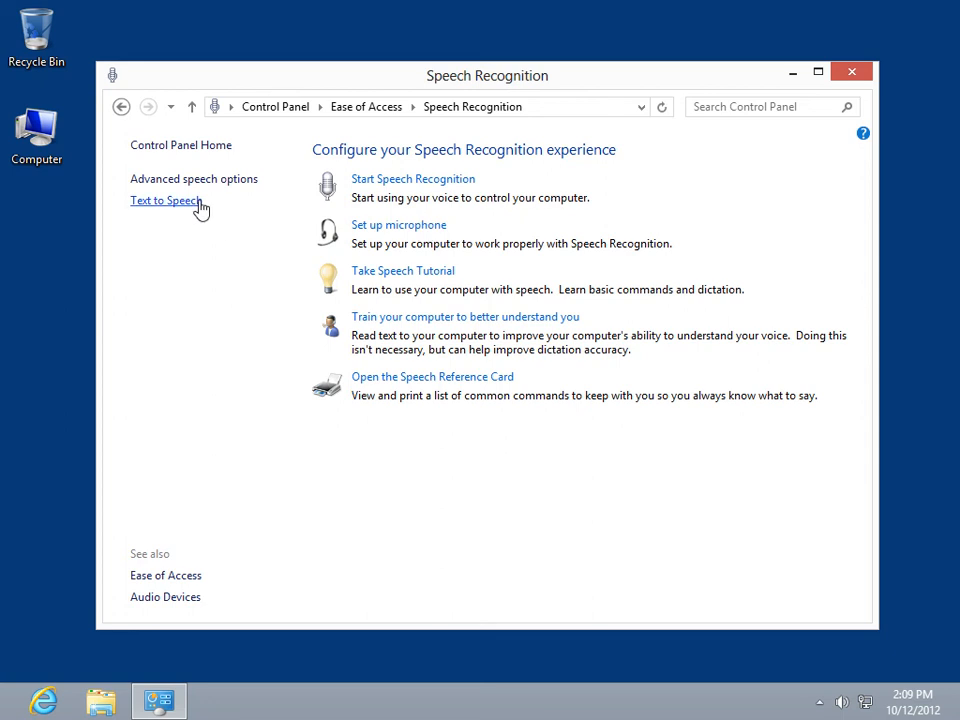
Bring up the Sound playback devices list from the Text to Speech Audio Output settings
{"action": "left_click", "coordinate": [166, 200]}
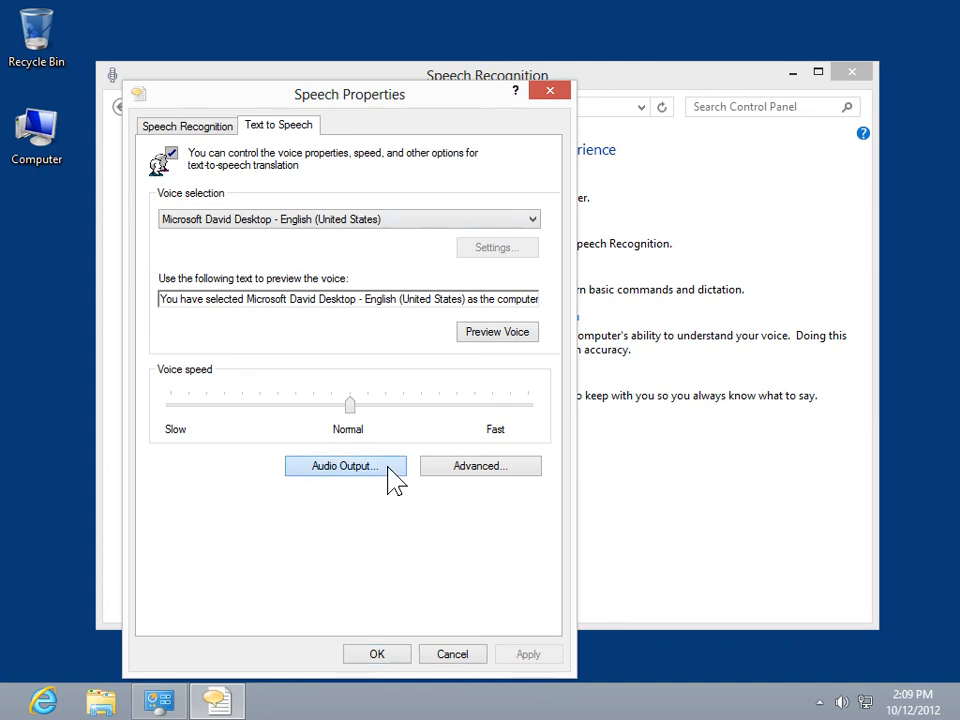
{"action": "left_click", "coordinate": [344, 464]}
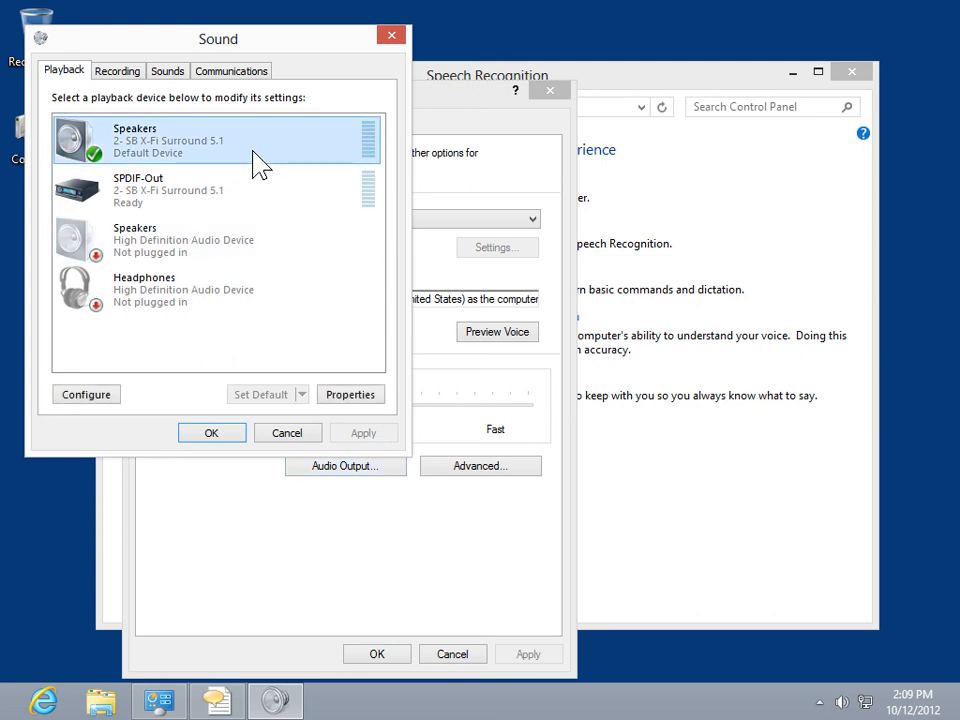
Set the default Speakers device playback level to about 49 on the Levels tab
{"action": "left_click", "coordinate": [350, 394]}
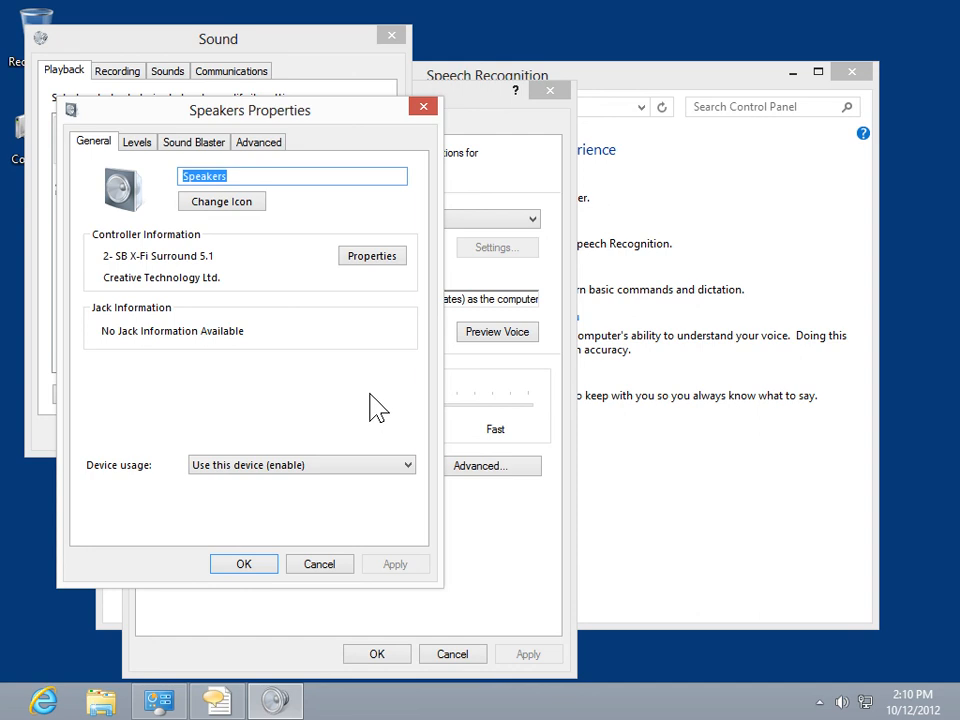
{"action": "left_click", "coordinate": [136, 140]}
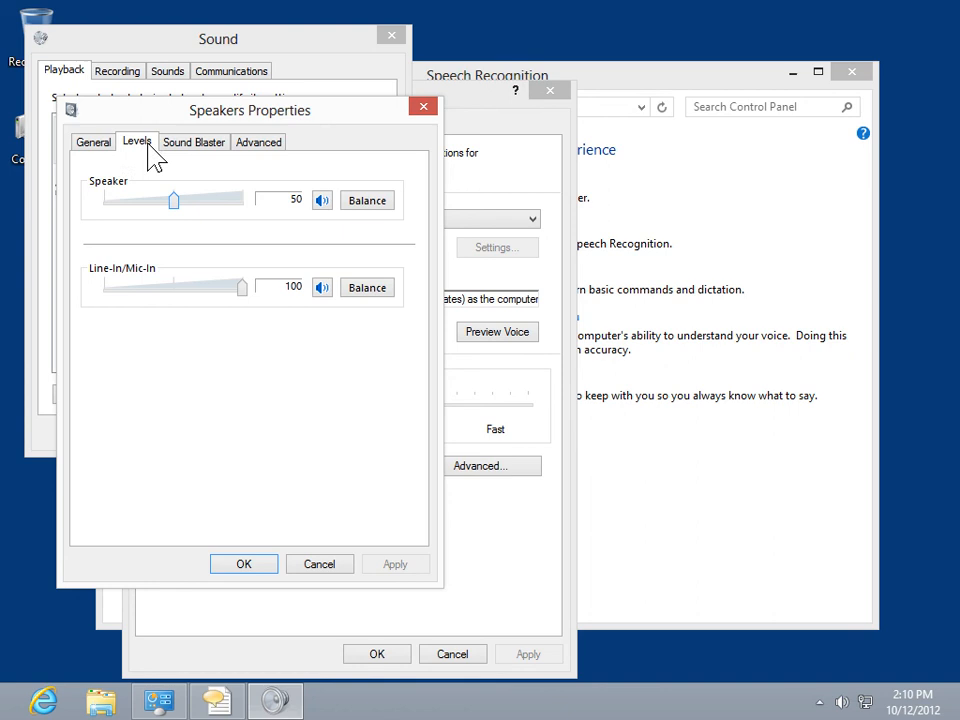
{"action": "left_click_drag", "start_coordinate": [172, 200], "coordinate": [196, 200]}
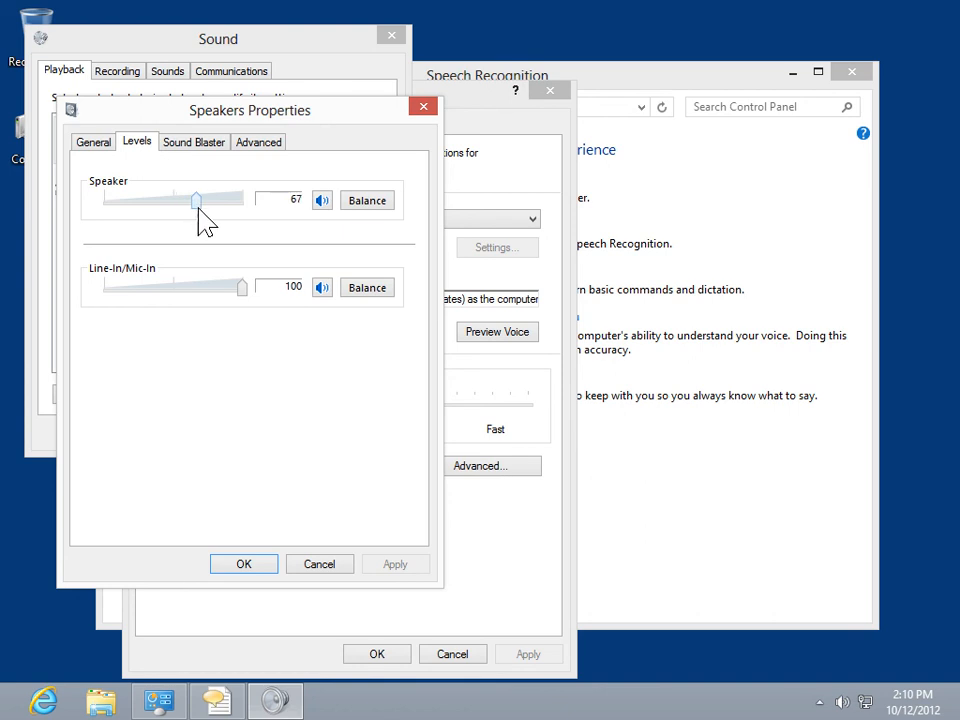
{"action": "left_click_drag", "start_coordinate": [196, 200], "coordinate": [170, 200]}
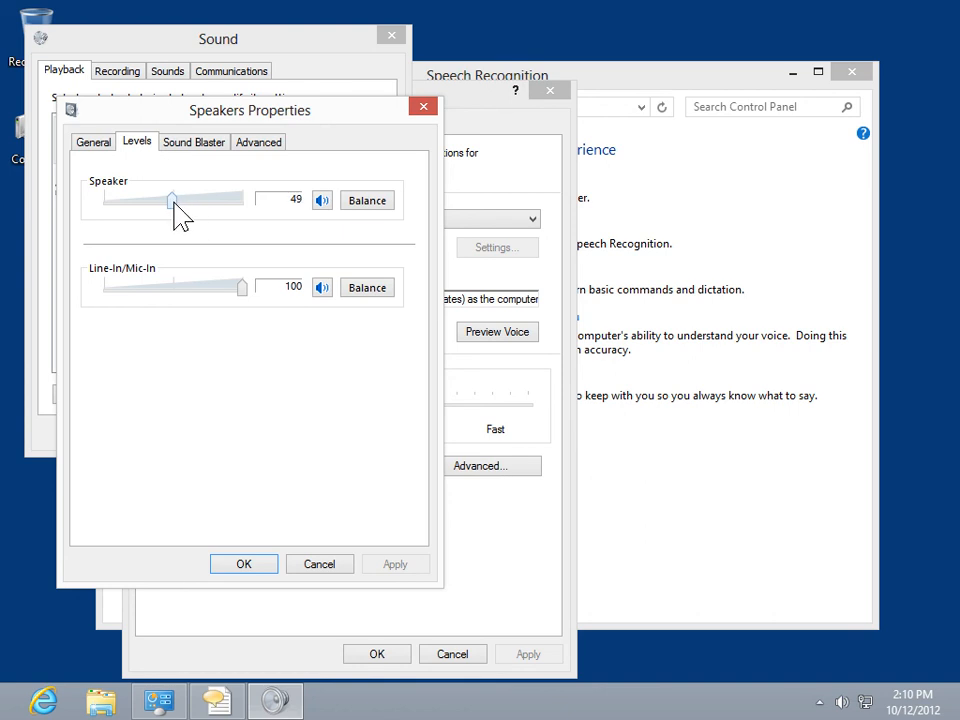
{"action": "left_click_drag", "start_coordinate": [170, 200], "coordinate": [172, 200]}
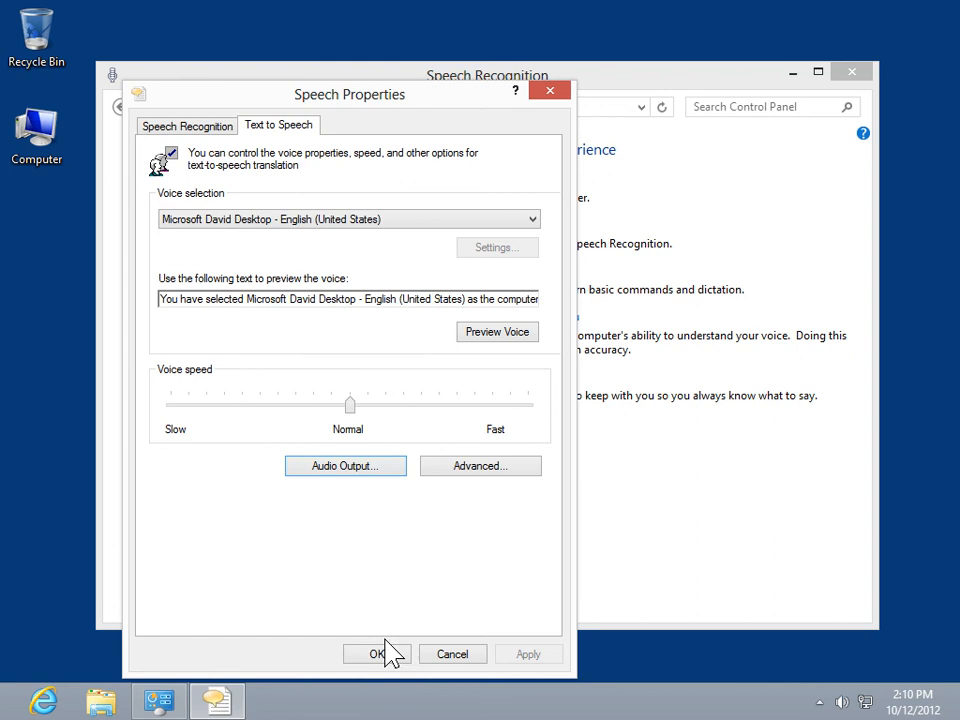
Accept Speech Properties with OK and close the Speech Recognition window, leaving the desktop
{"action": "left_click", "coordinate": [376, 652]}
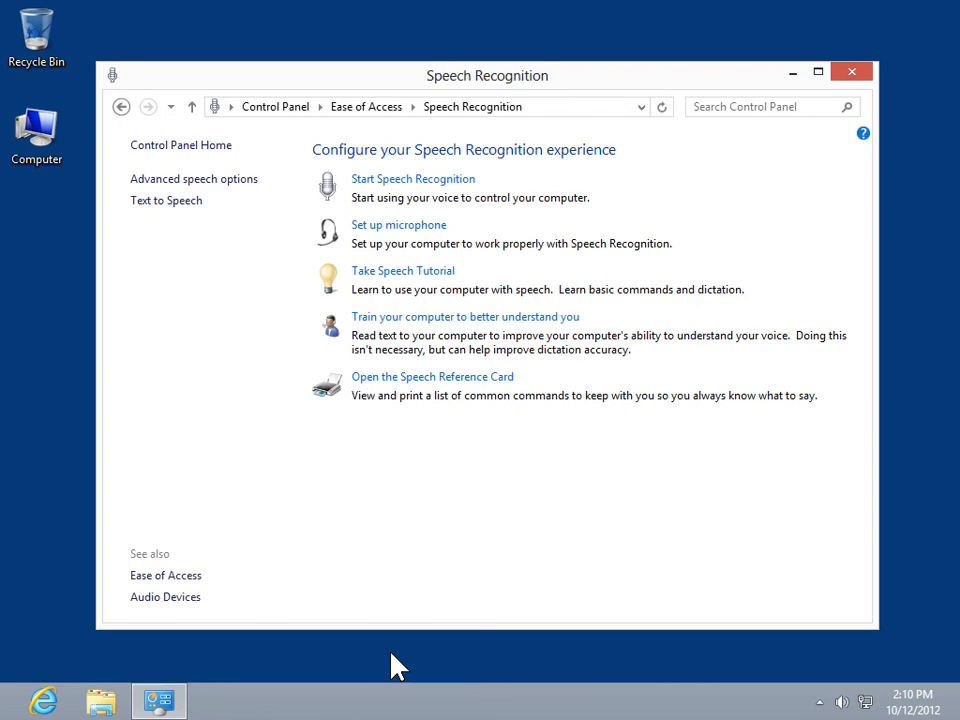
{"action": "left_click", "coordinate": [852, 72]}
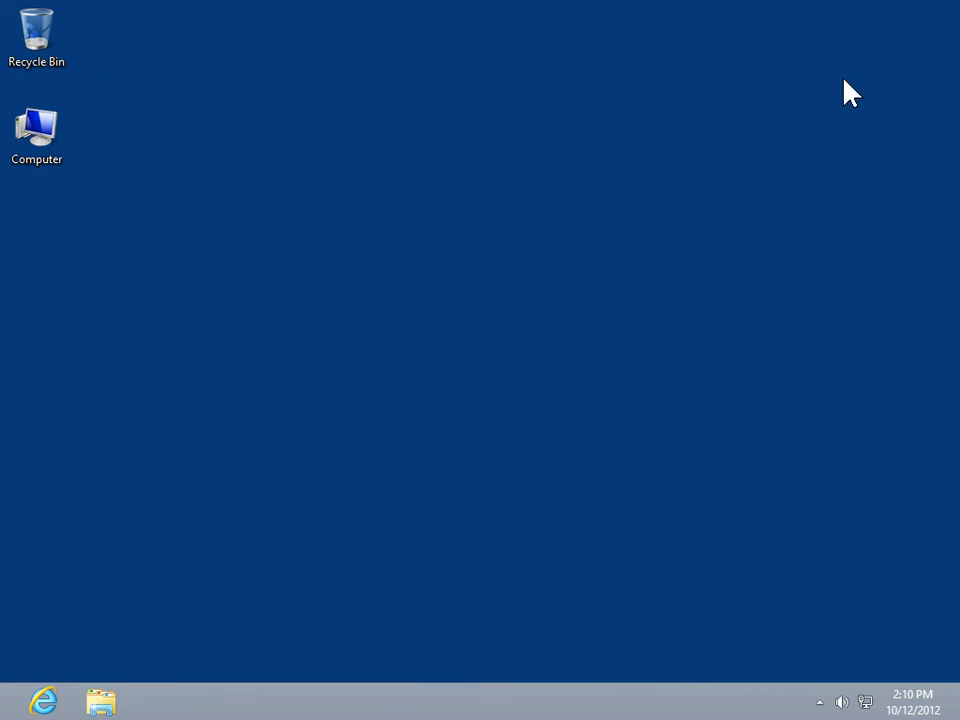
{"action": "mouse_move", "coordinate": [500, 300]}
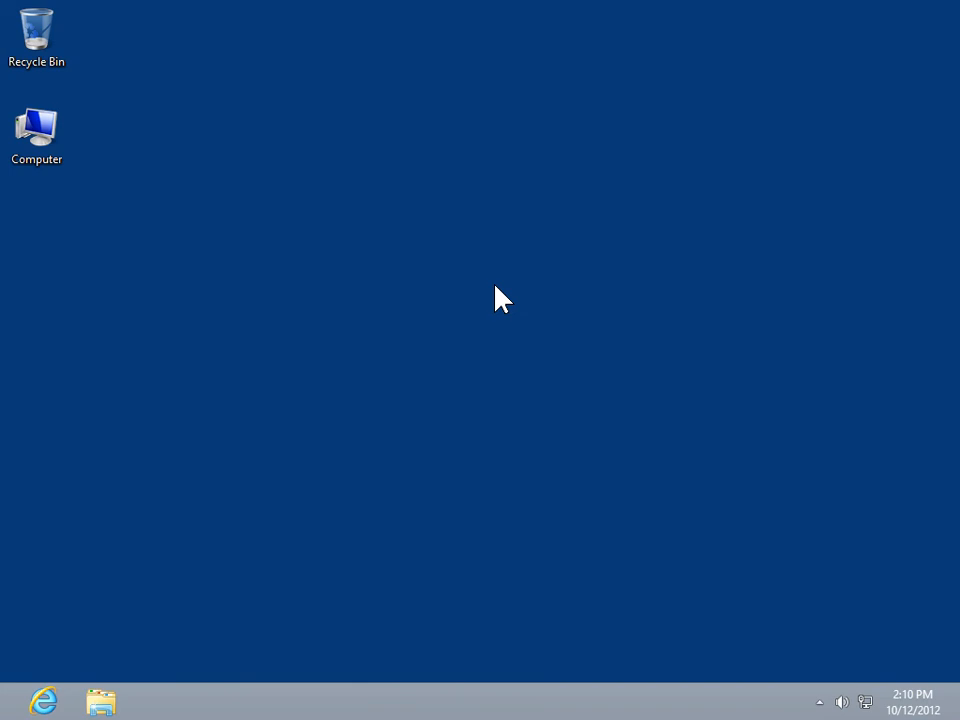